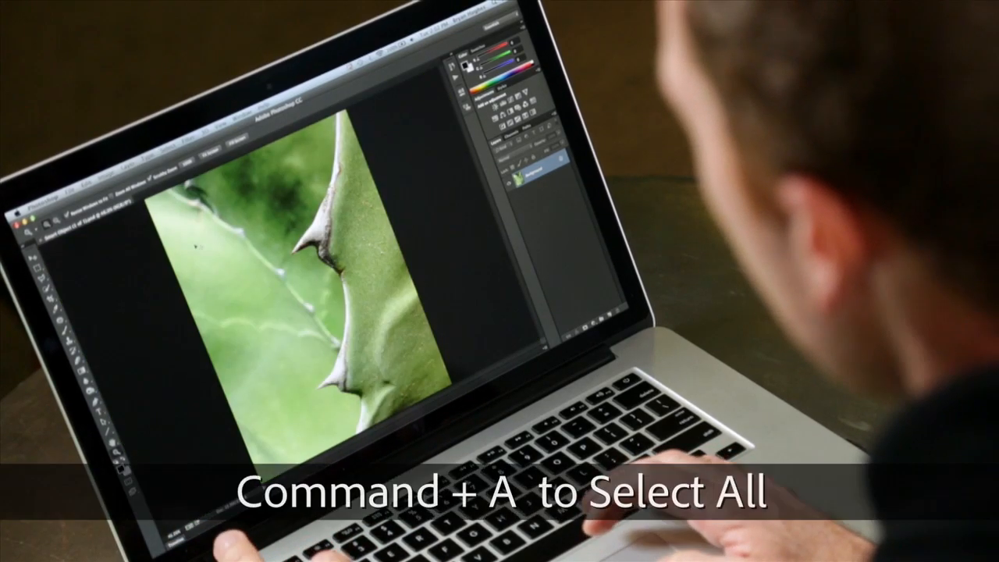
# Step: Select the entire cactus photo and commit the shrink to about 4% of its size
pyautogui.press('cmd+a')
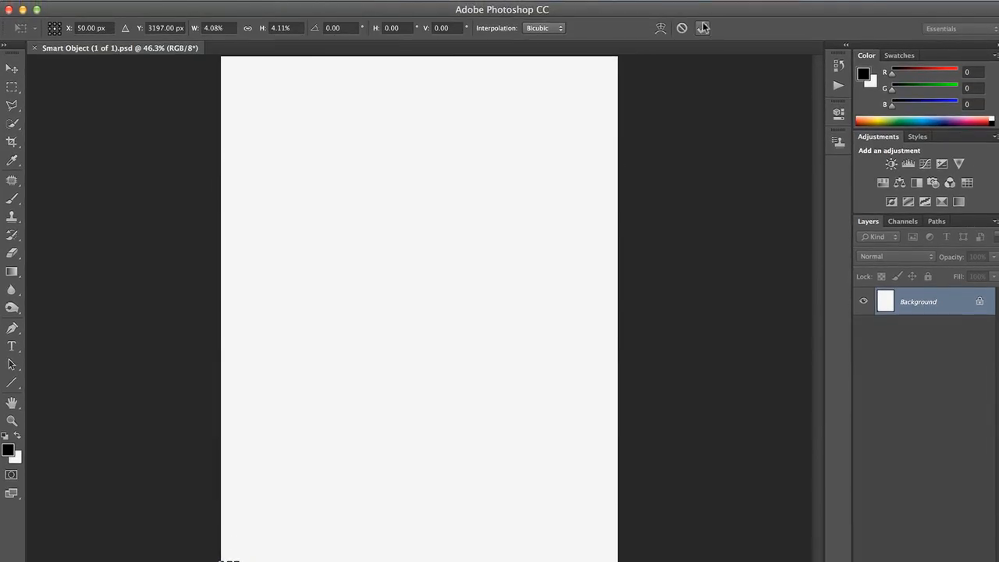
pyautogui.click(13, 420)
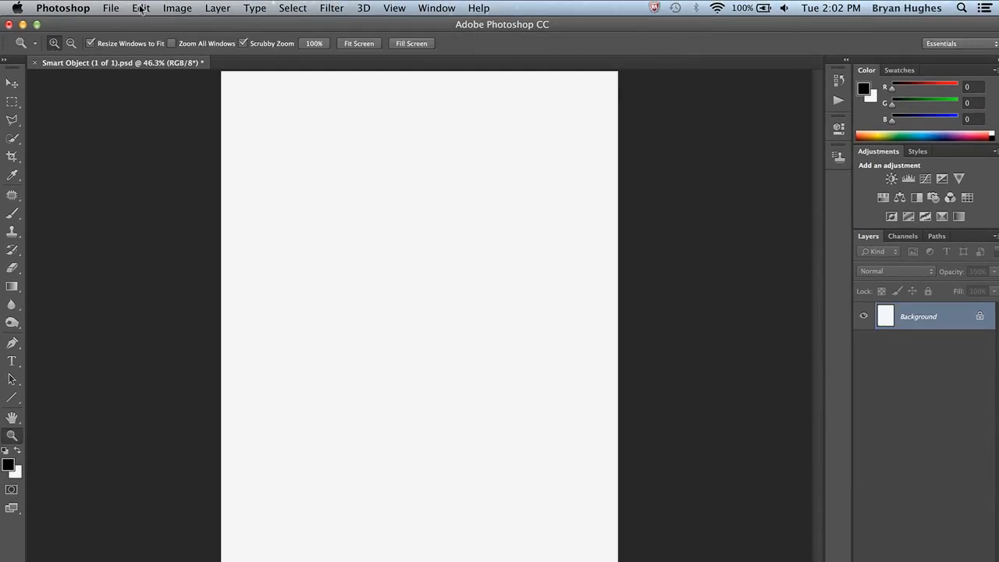
# Step: Revert the document to restore the full-size cactus photo
pyautogui.click(111, 7)
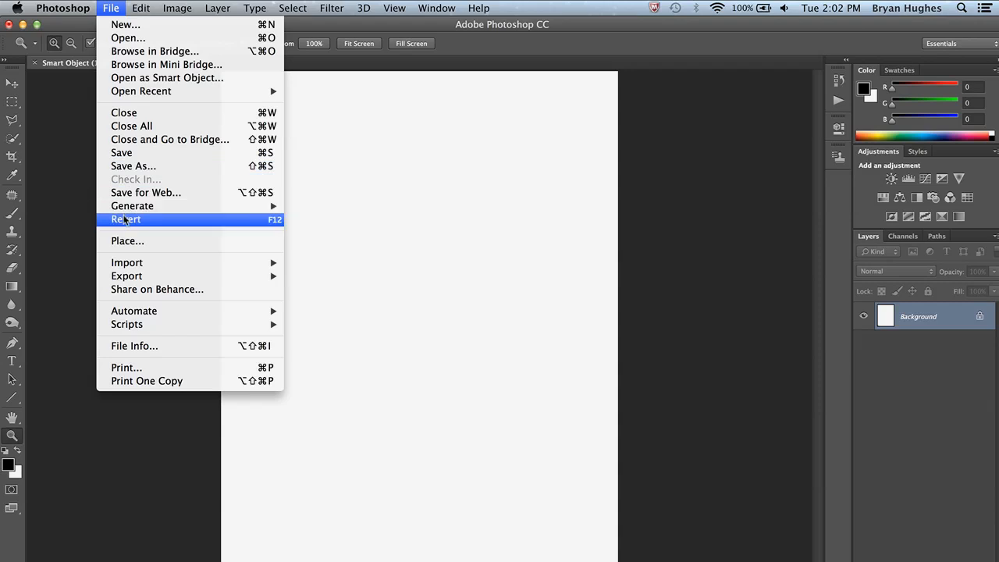
pyautogui.click(217, 8)
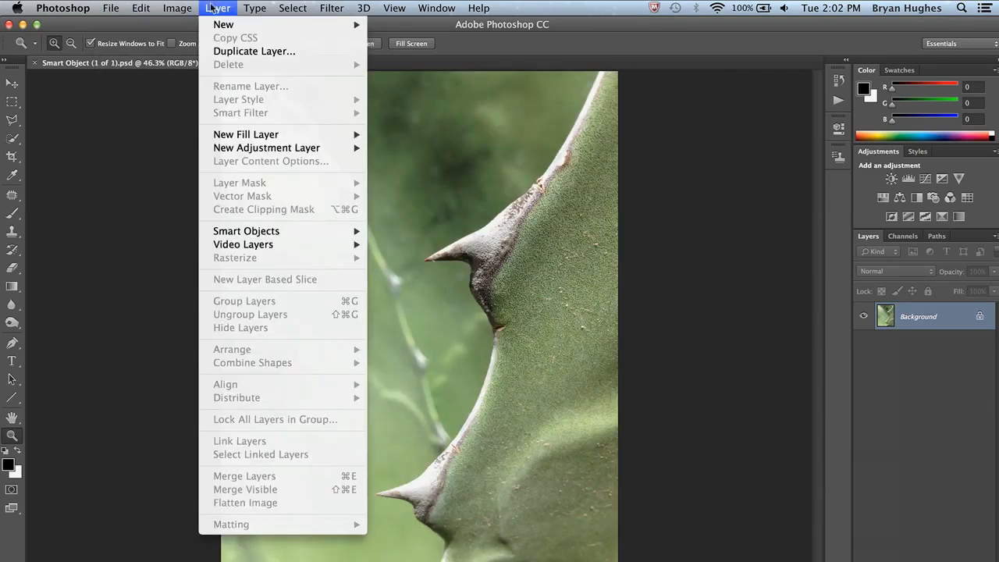
pyautogui.moveTo(247, 231)
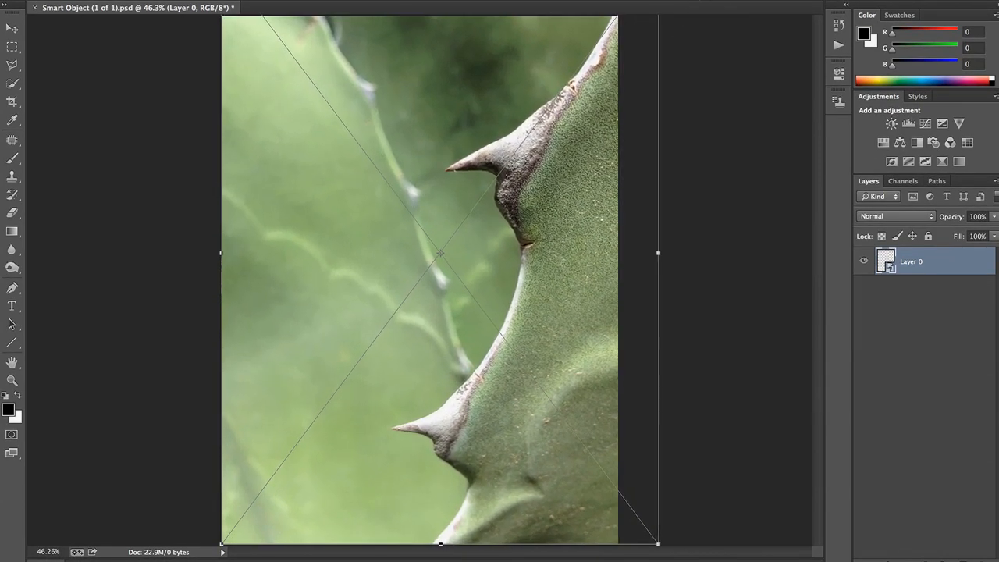
pyautogui.moveTo(658, 253); pyautogui.dragTo(625, 275)
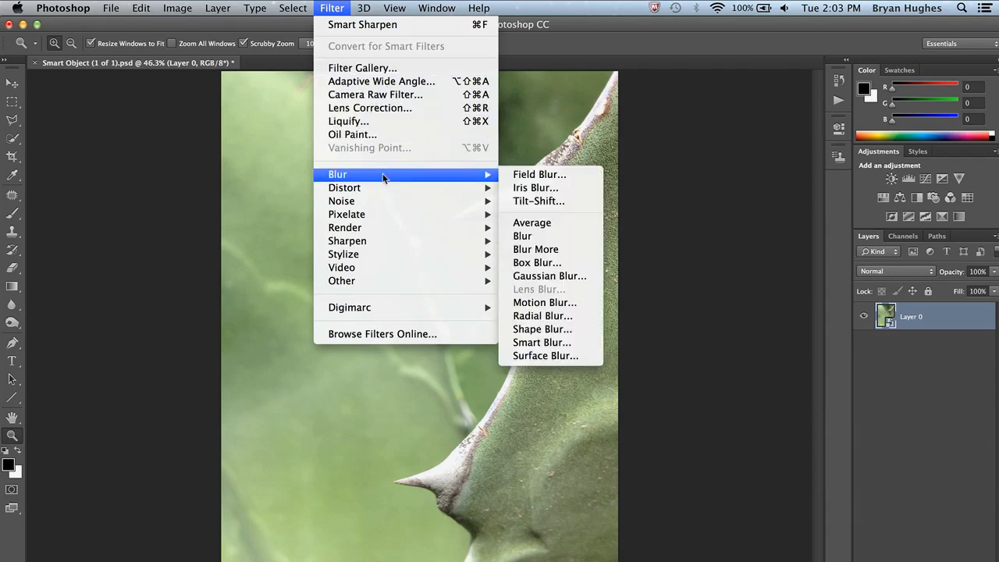
pyautogui.moveTo(346, 241)
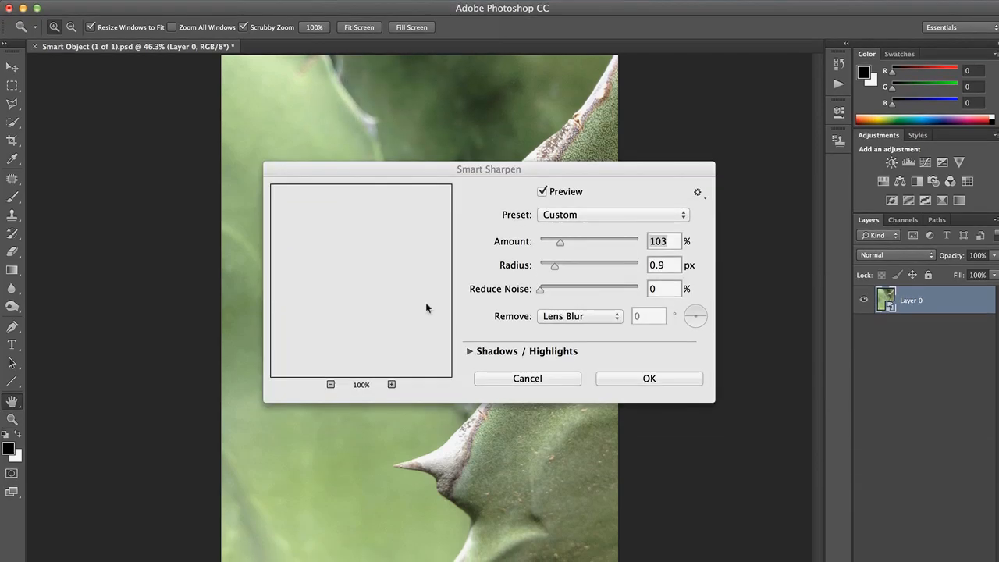
# Step: Apply Smart Sharpen with Amount 362% and Radius 12.2 px to the cactus layer
pyautogui.moveTo(561, 240); pyautogui.dragTo(581, 206)
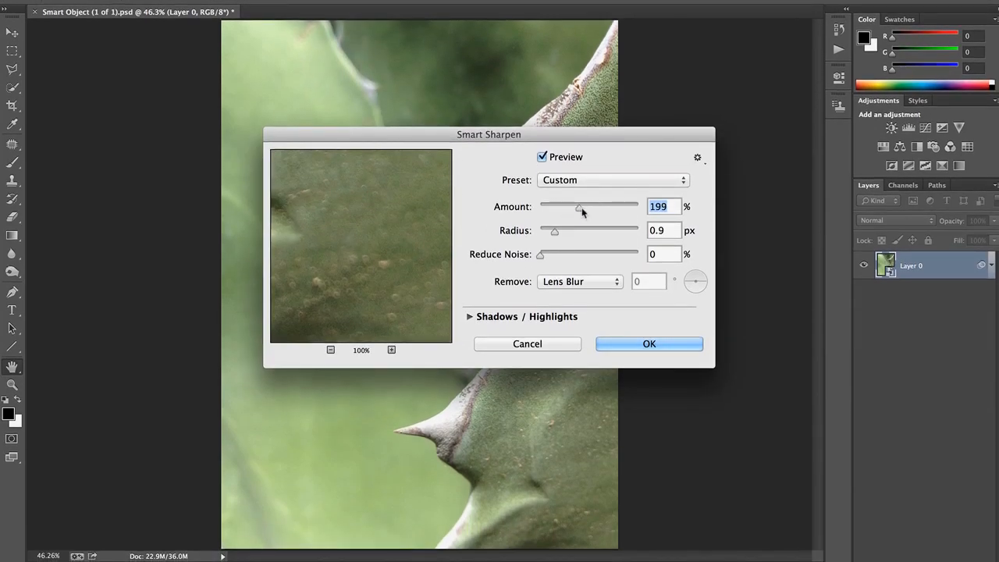
pyautogui.moveTo(554, 231); pyautogui.dragTo(587, 231)
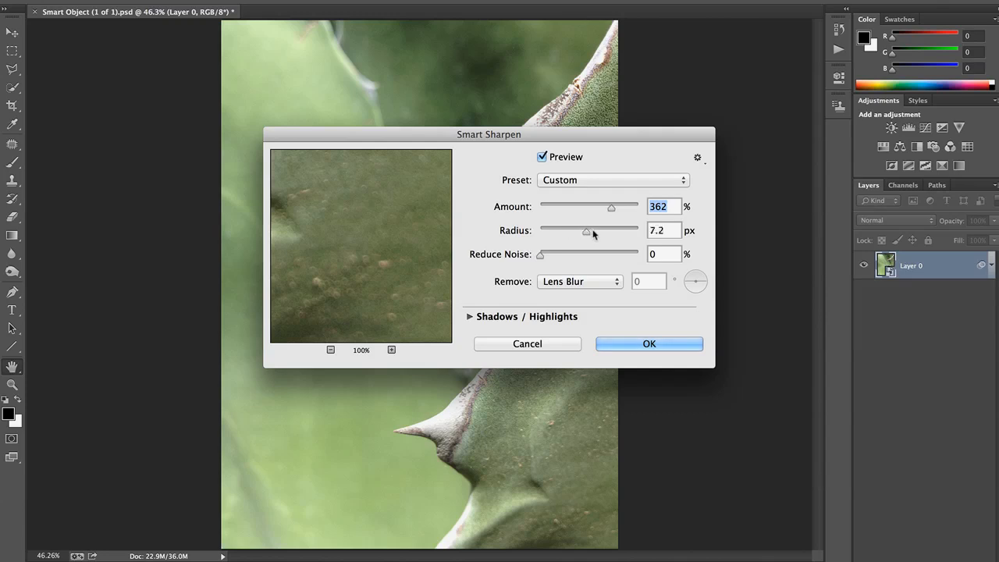
pyautogui.moveTo(587, 231); pyautogui.dragTo(599, 231)
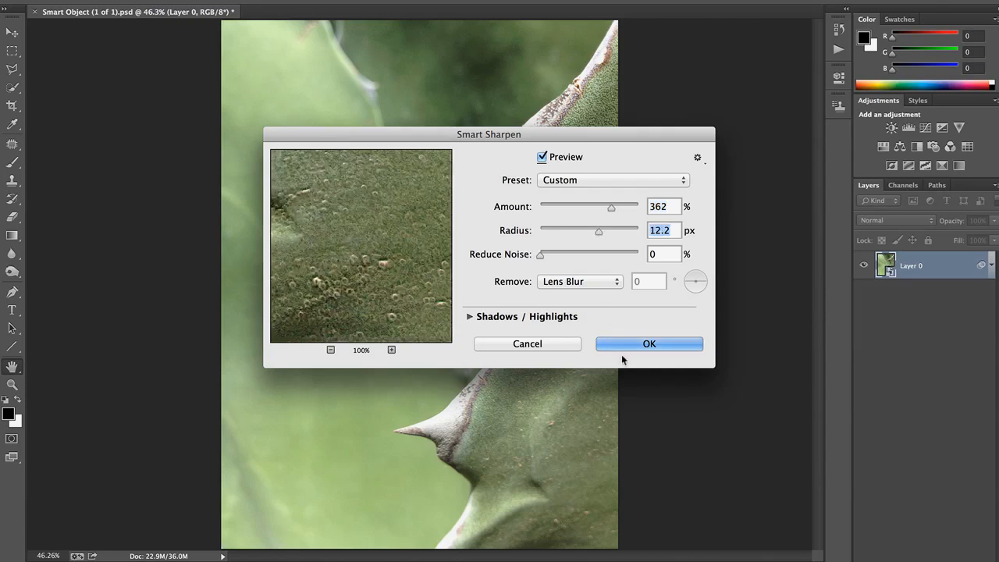
pyautogui.click(650, 343)
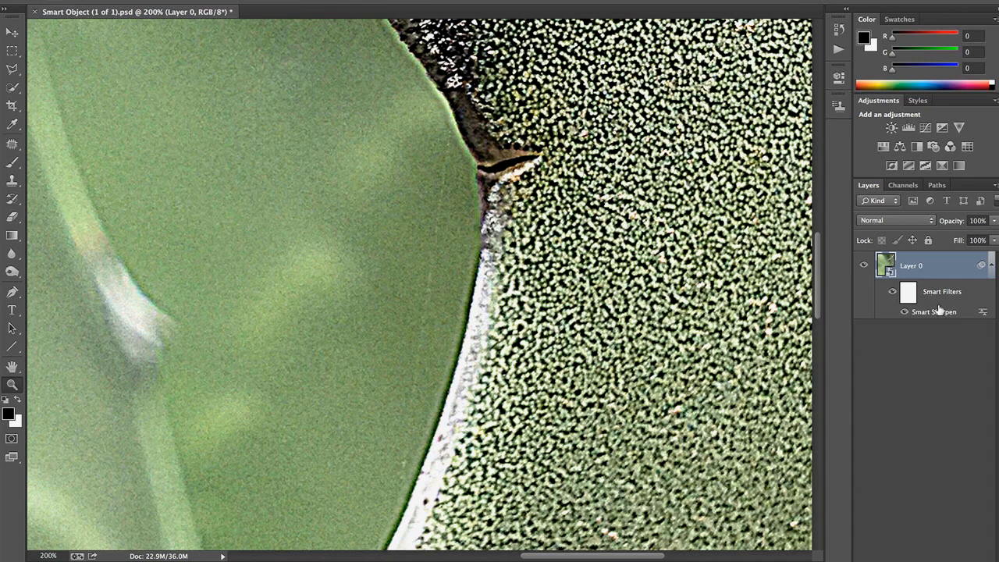
# Step: Re-edit the Smart Sharpen smart filter to Amount 103% and Radius 0.6 px
pyautogui.doubleClick(933, 312)
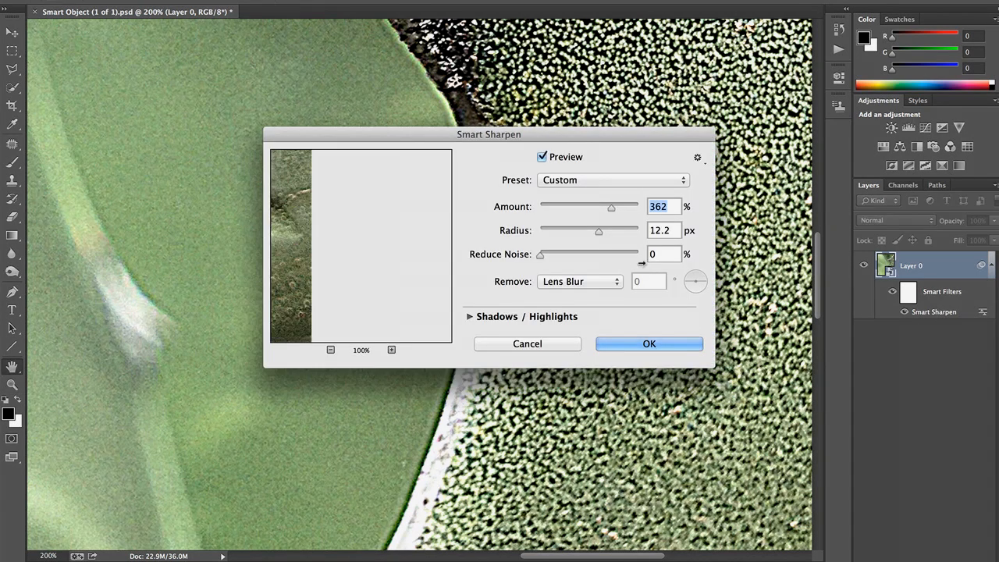
pyautogui.moveTo(612, 206); pyautogui.dragTo(584, 206)
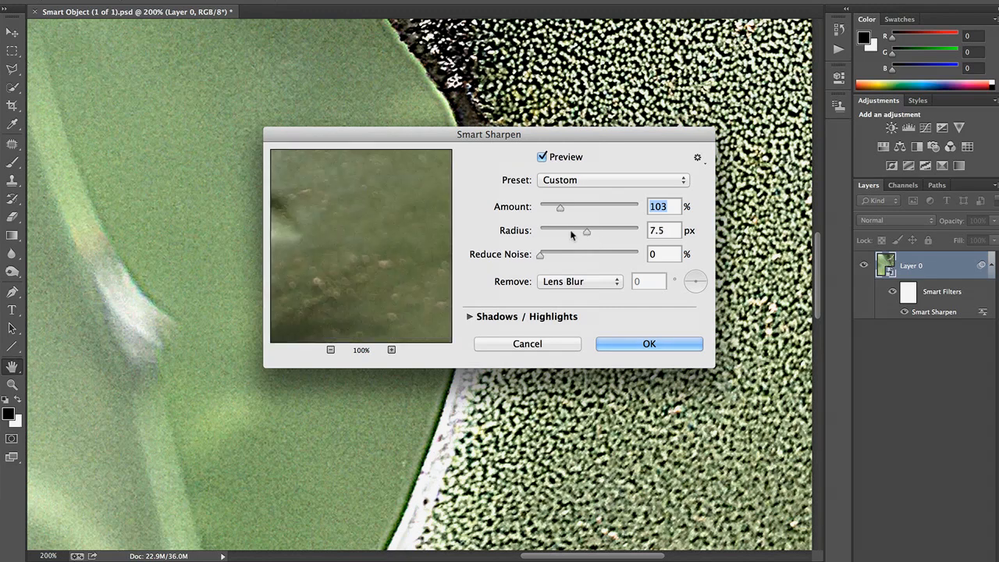
pyautogui.moveTo(586, 231); pyautogui.dragTo(549, 231)
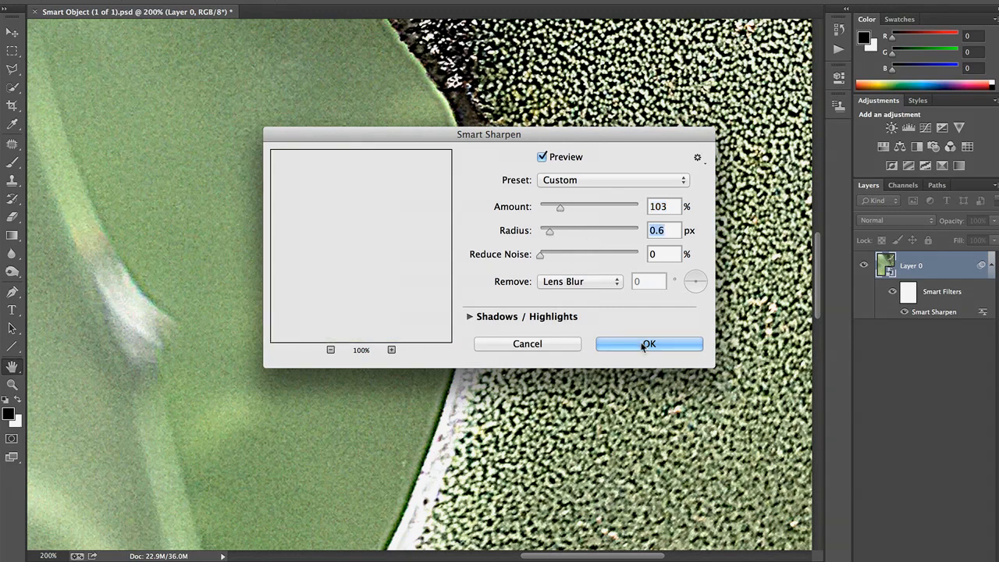
pyautogui.click(650, 343)
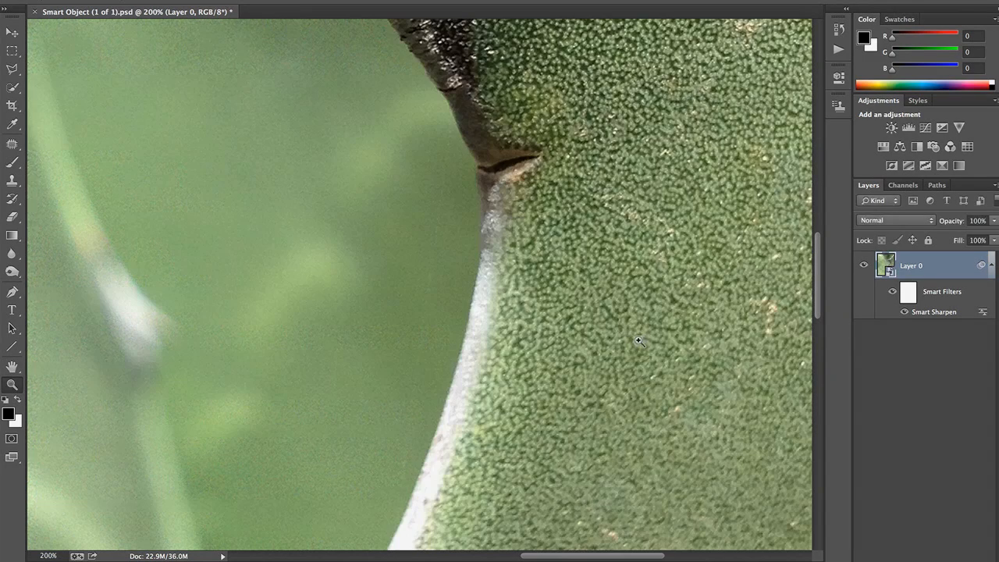